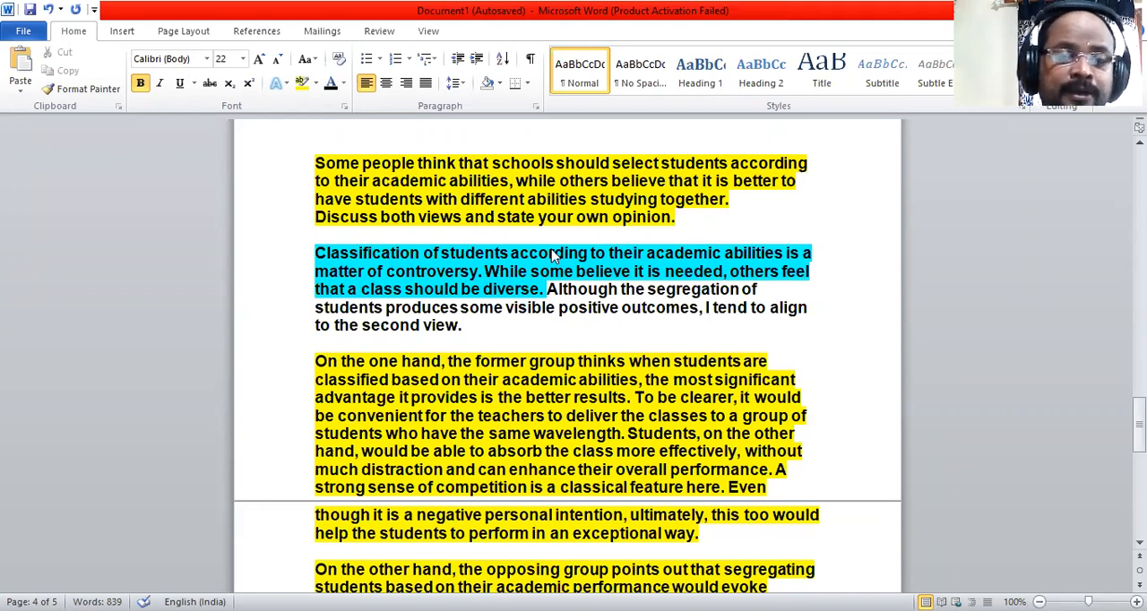
mouse_move(654, 194)
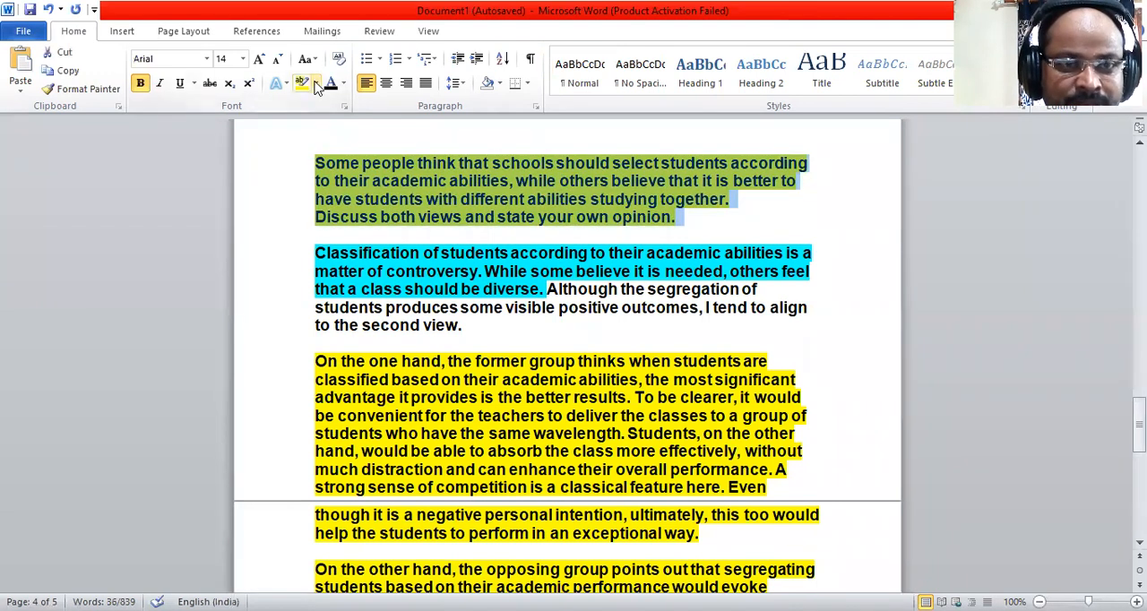
click(316, 83)
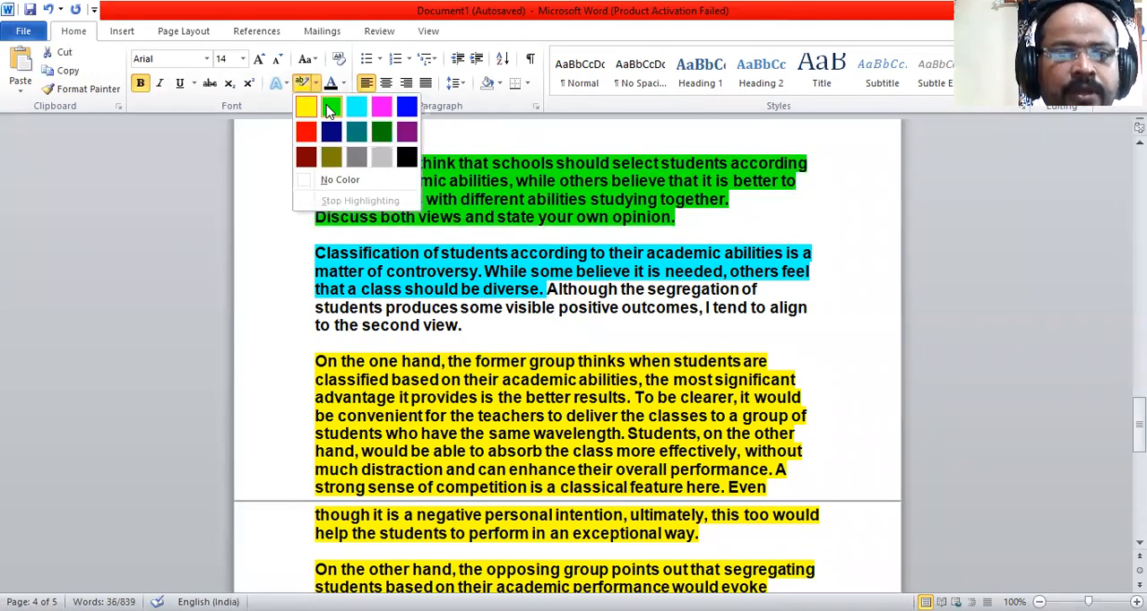
click(330, 108)
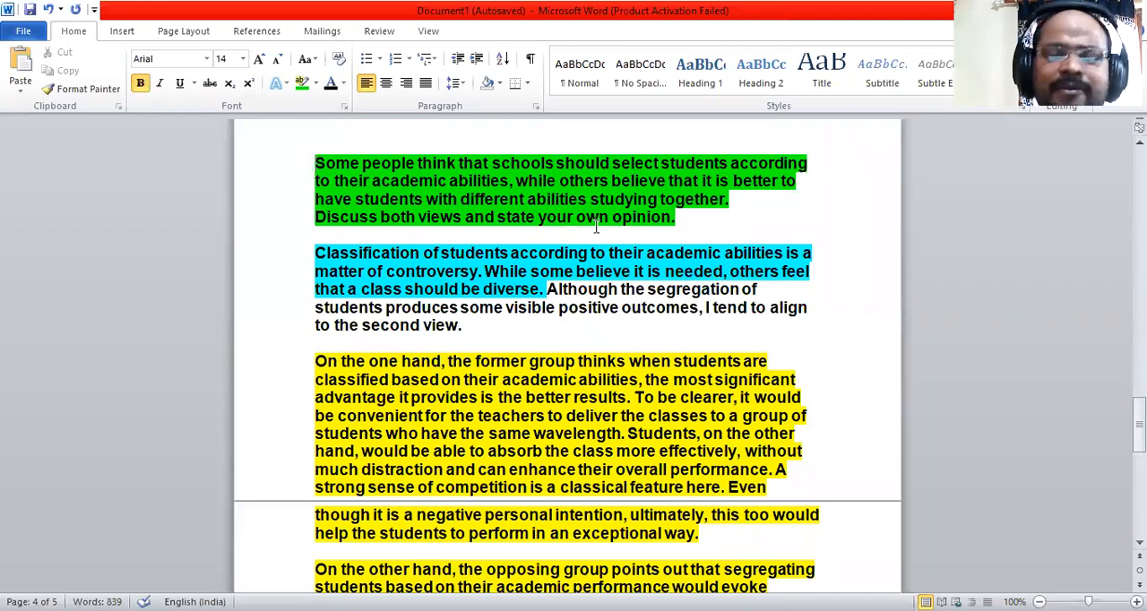
mouse_move(491, 285)
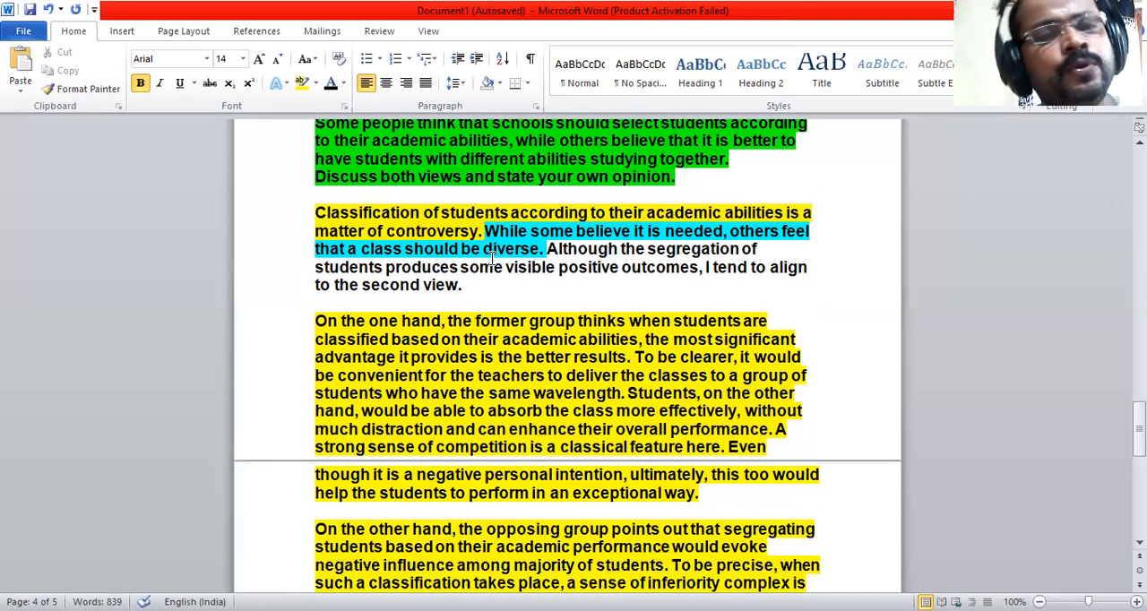
Scroll down to the introduction's sentence about some wanting a diverse class.
scroll(down, 3)
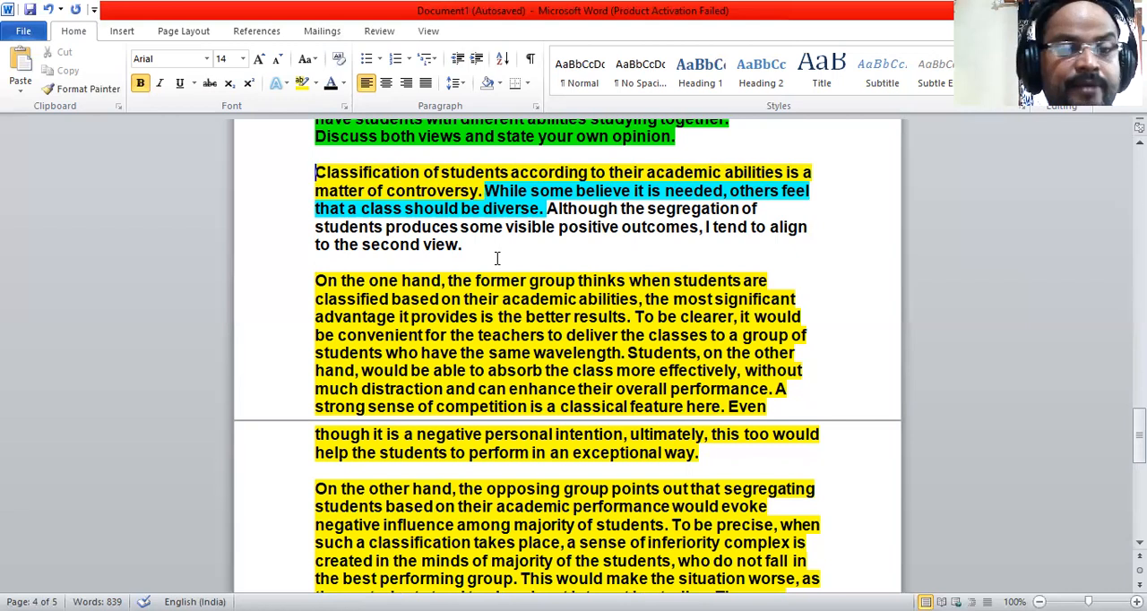
Scroll down to the first body paragraph to mark it with red ink.
scroll(down, 3)
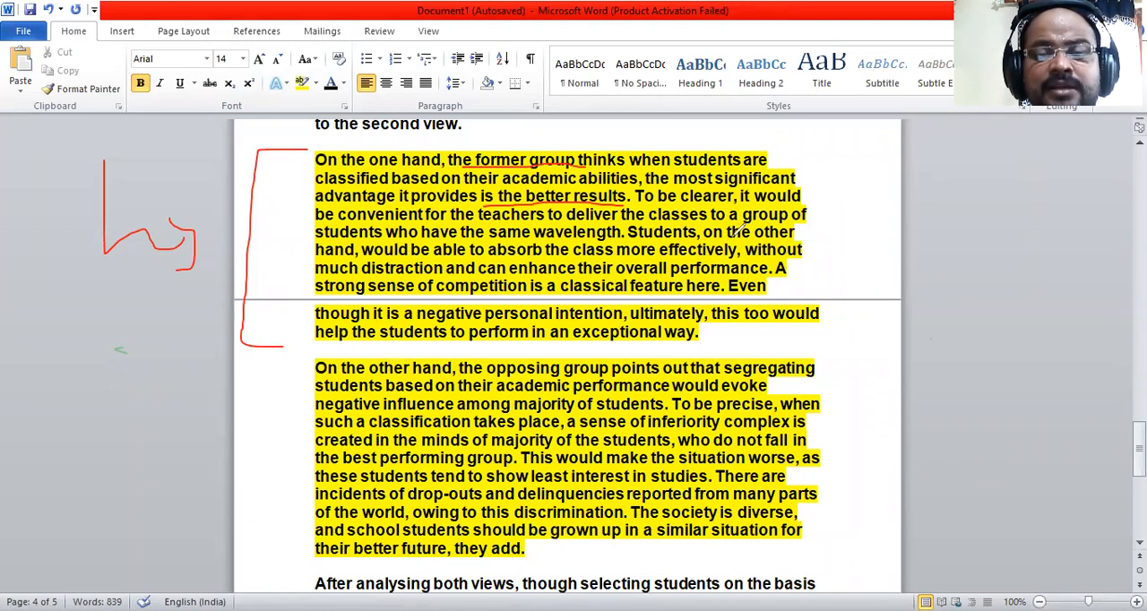
mouse_move(491, 242)
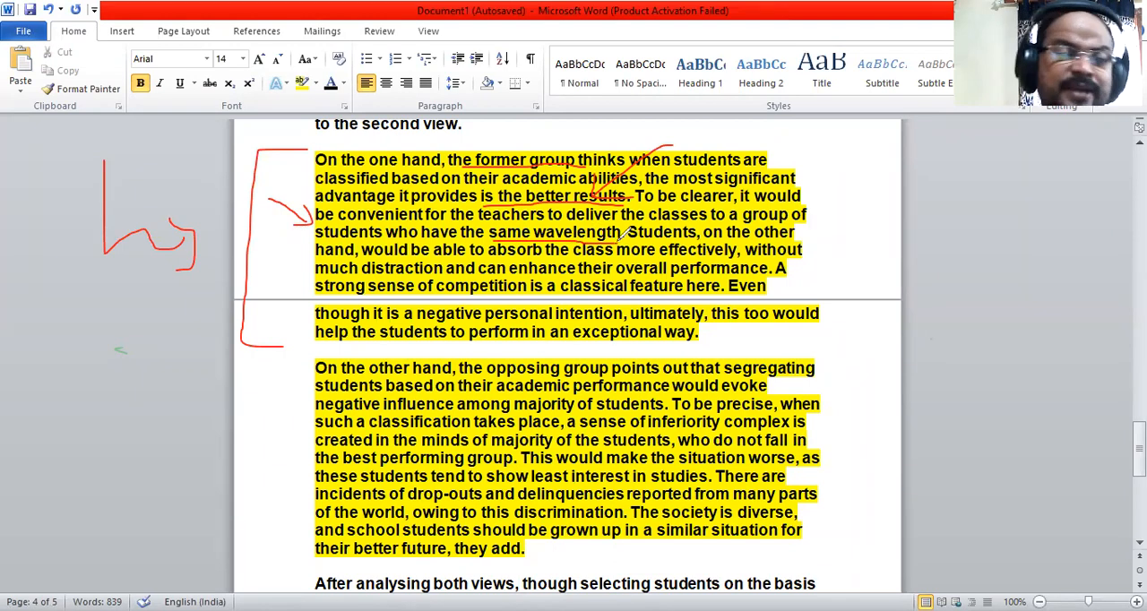
mouse_move(690, 250)
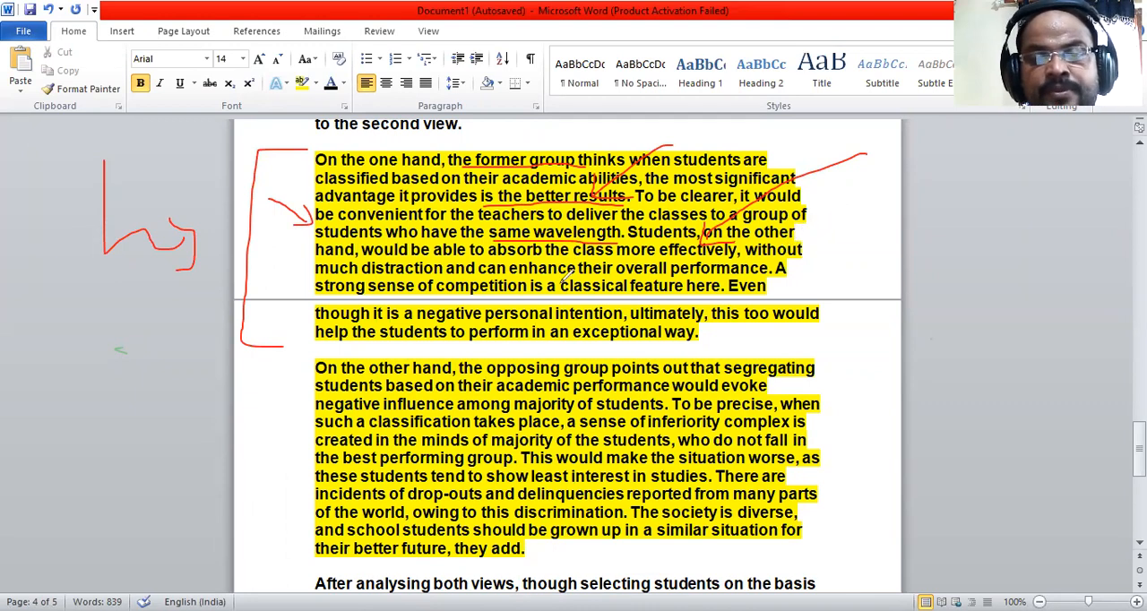
mouse_move(147, 335)
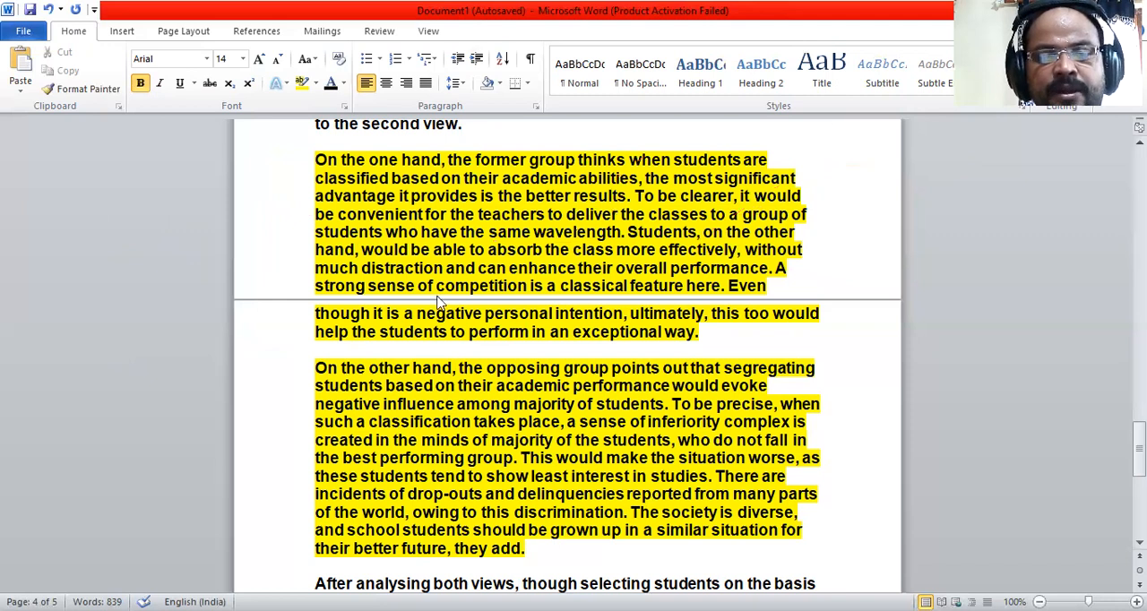
Scroll down past the cleared first body paragraph to the second body paragraph and conclusion.
scroll(down, 3)
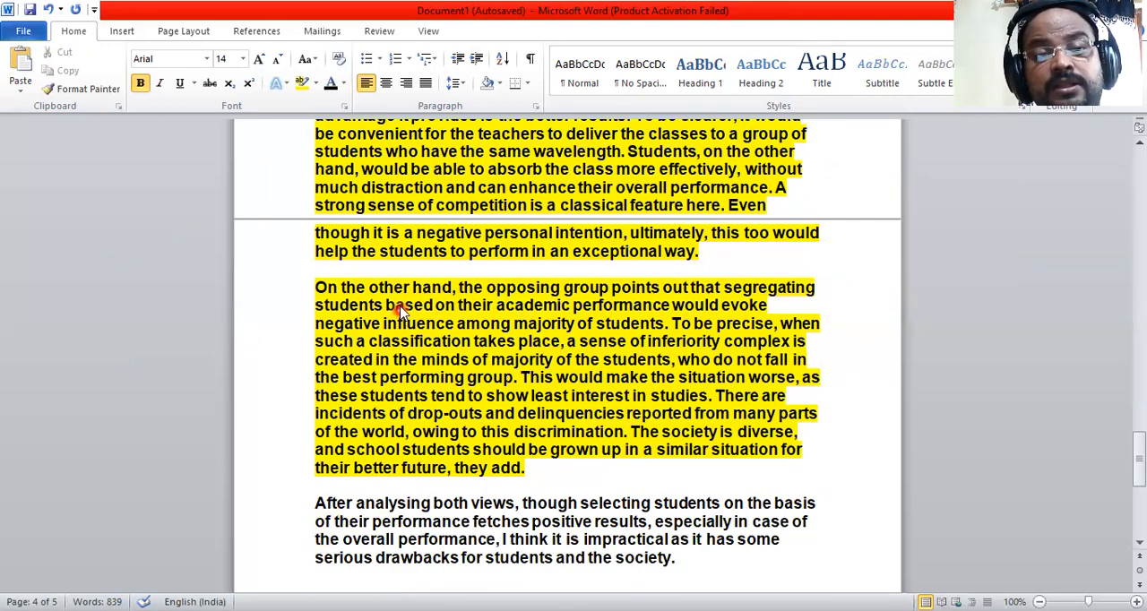
mouse_move(422, 150)
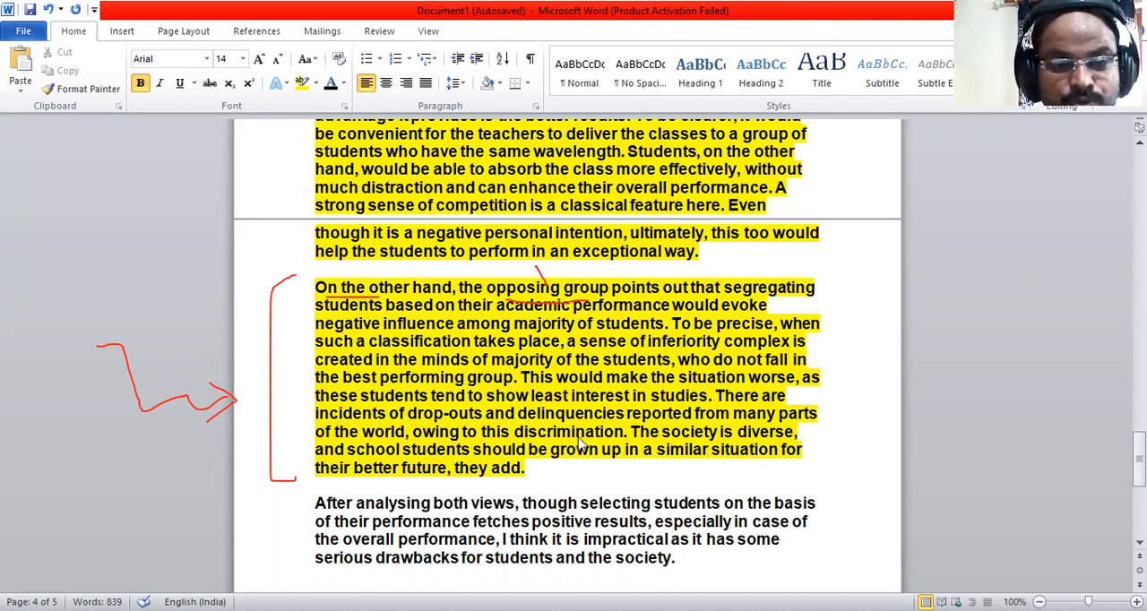
mouse_move(542, 362)
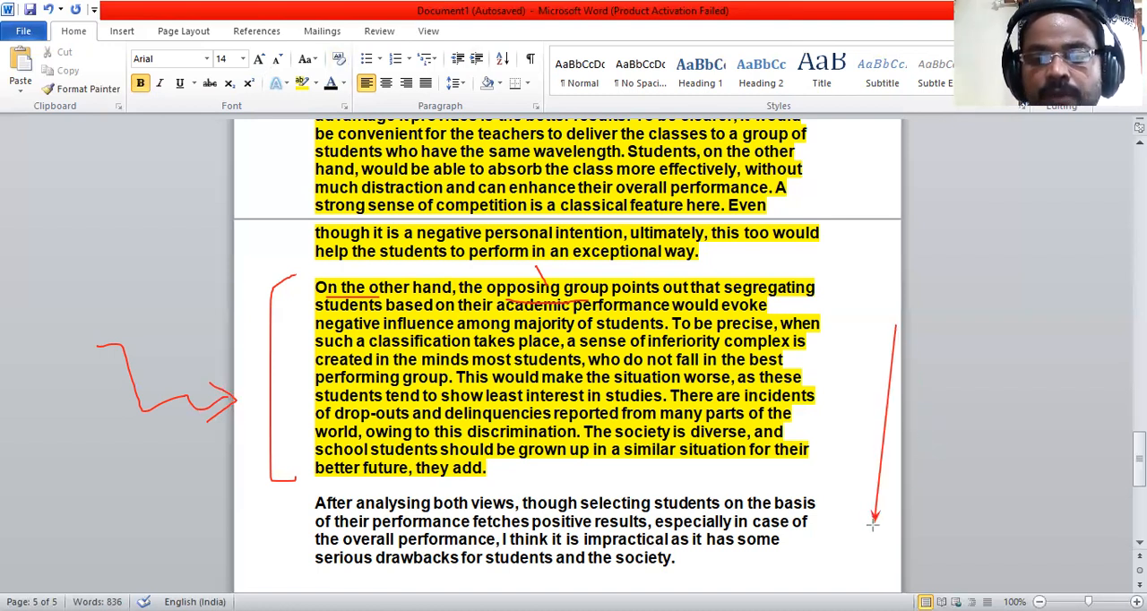
Draw a red line pointing at the 'After analysing both views' conclusion paragraph, then scroll back to the top.
drag(870, 536, 815, 538)
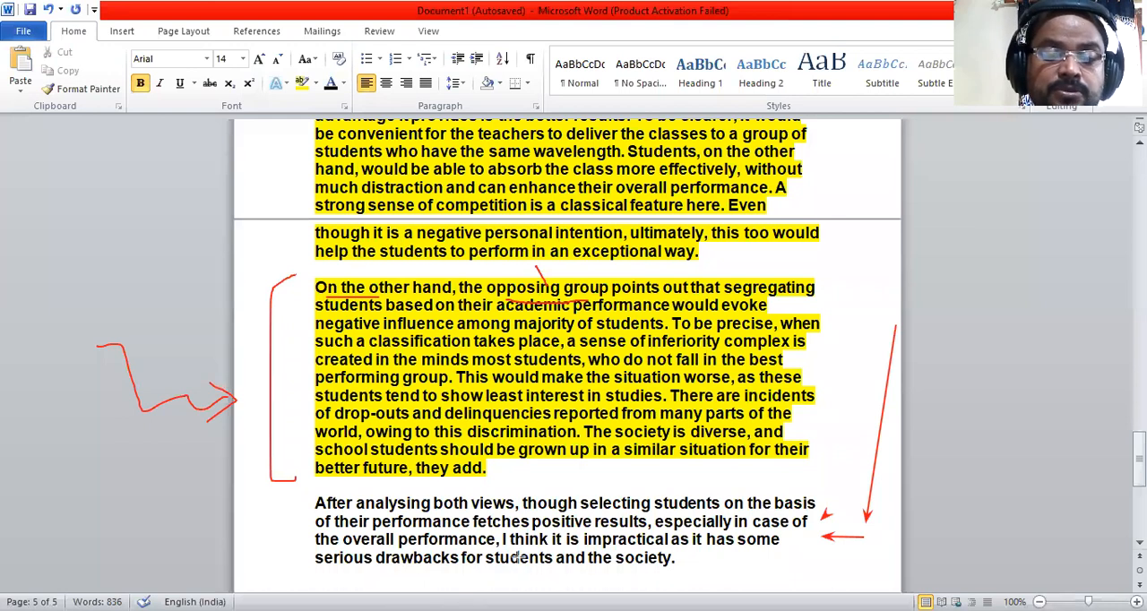
mouse_move(545, 522)
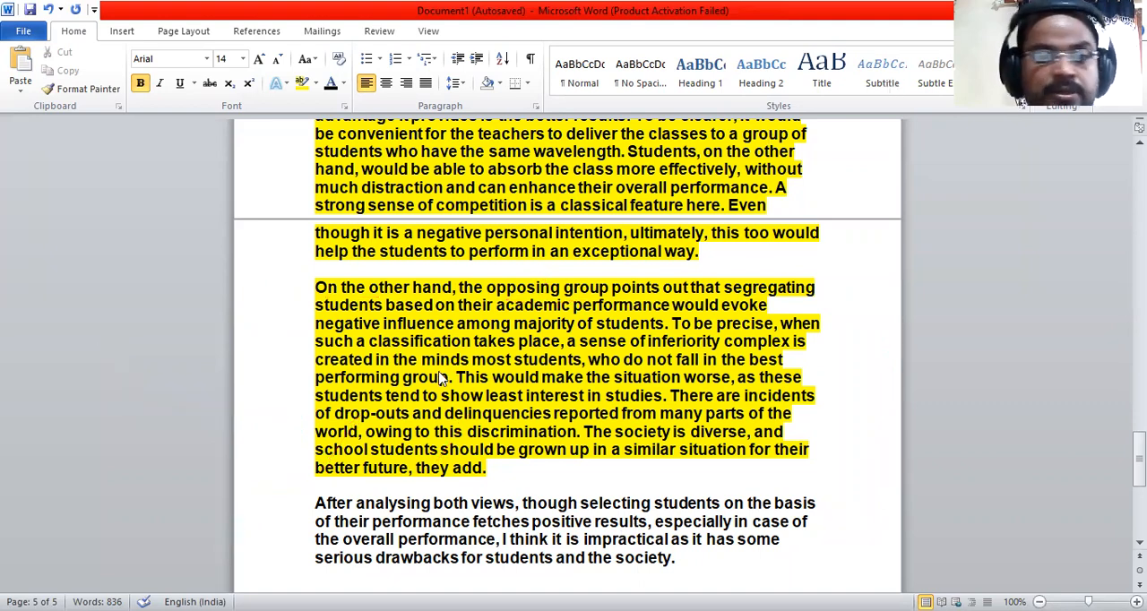
scroll(up, 3)
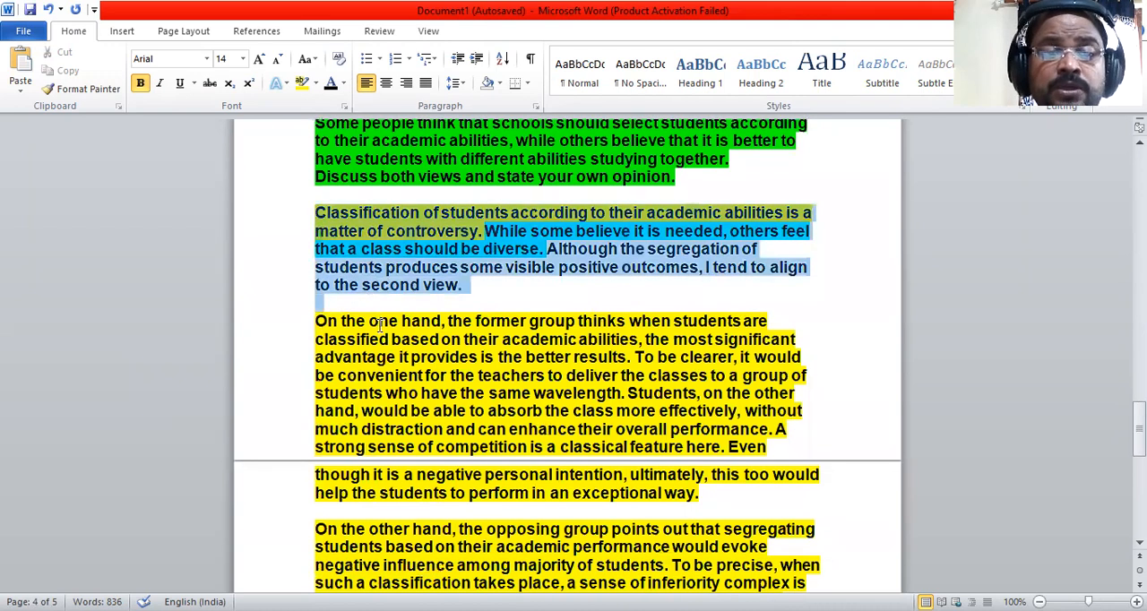
mouse_move(637, 467)
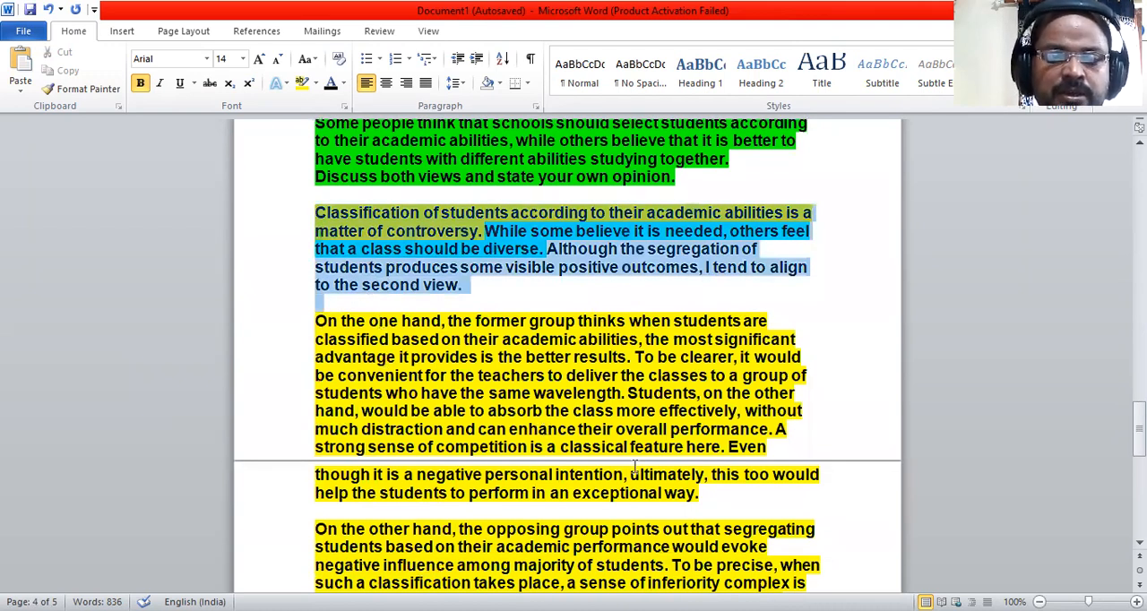
mouse_move(703, 529)
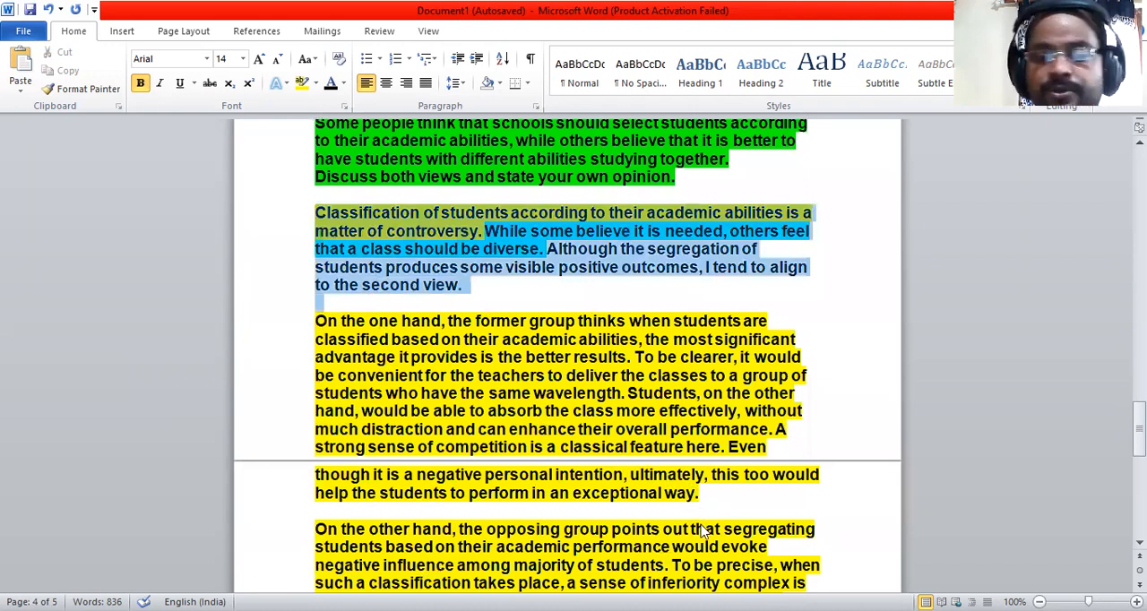
mouse_move(581, 427)
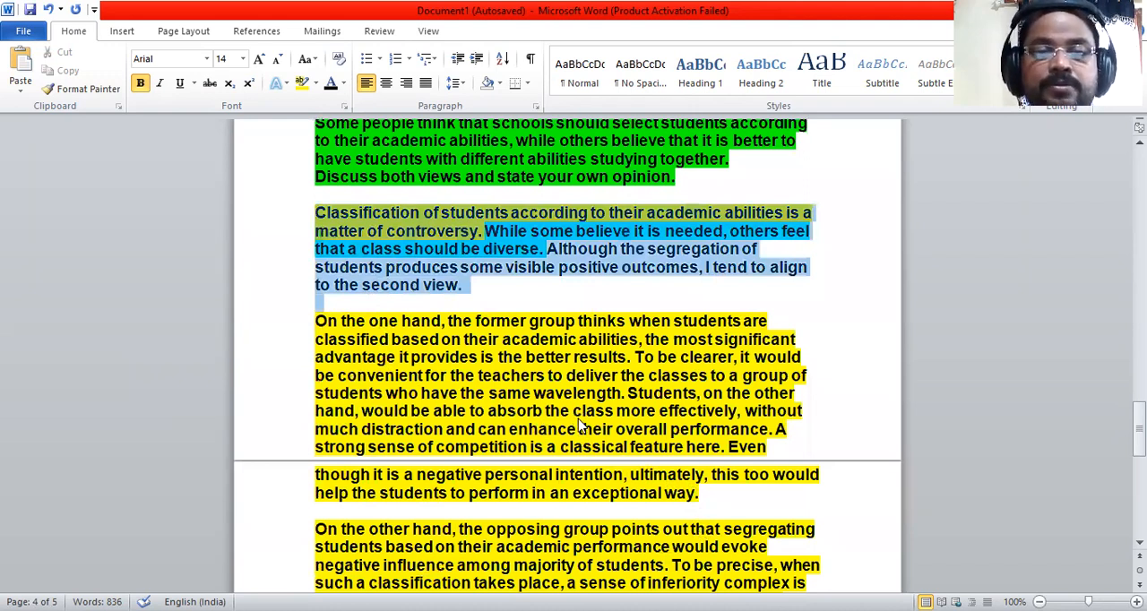